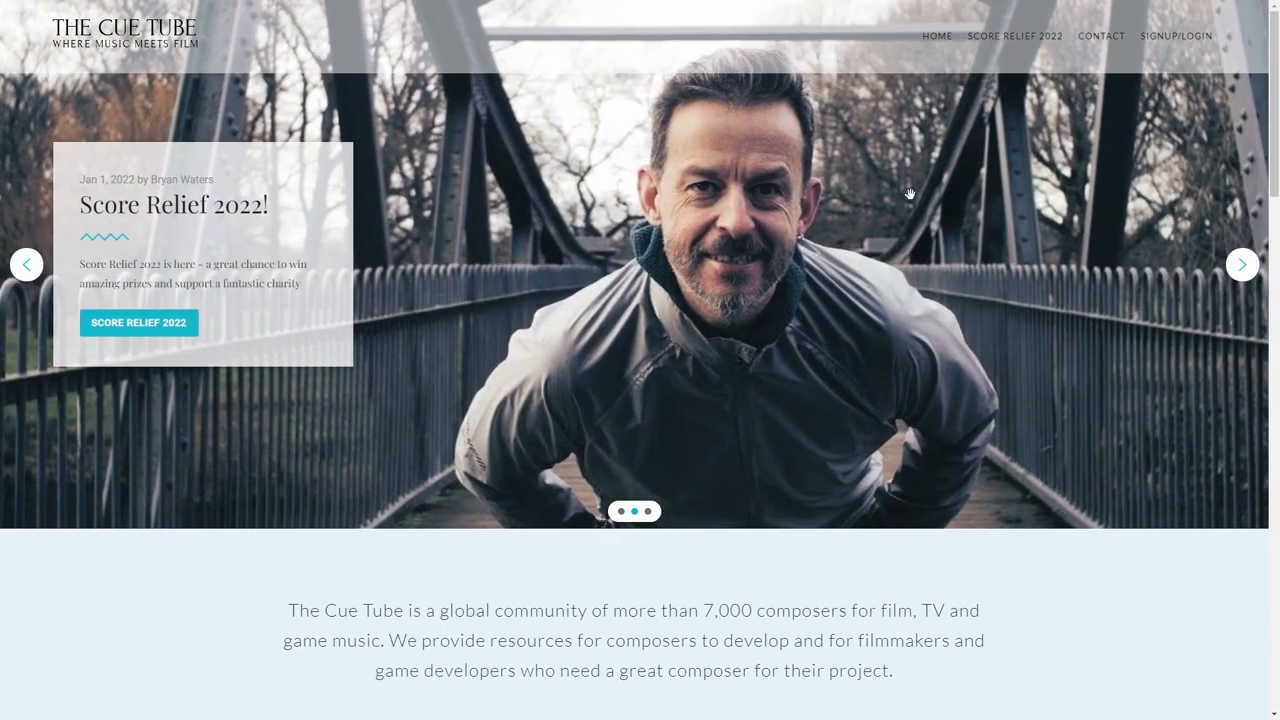
Step: Reach the member log-in page, glancing at the Create Account sign-up form on the way
click(1242, 264)
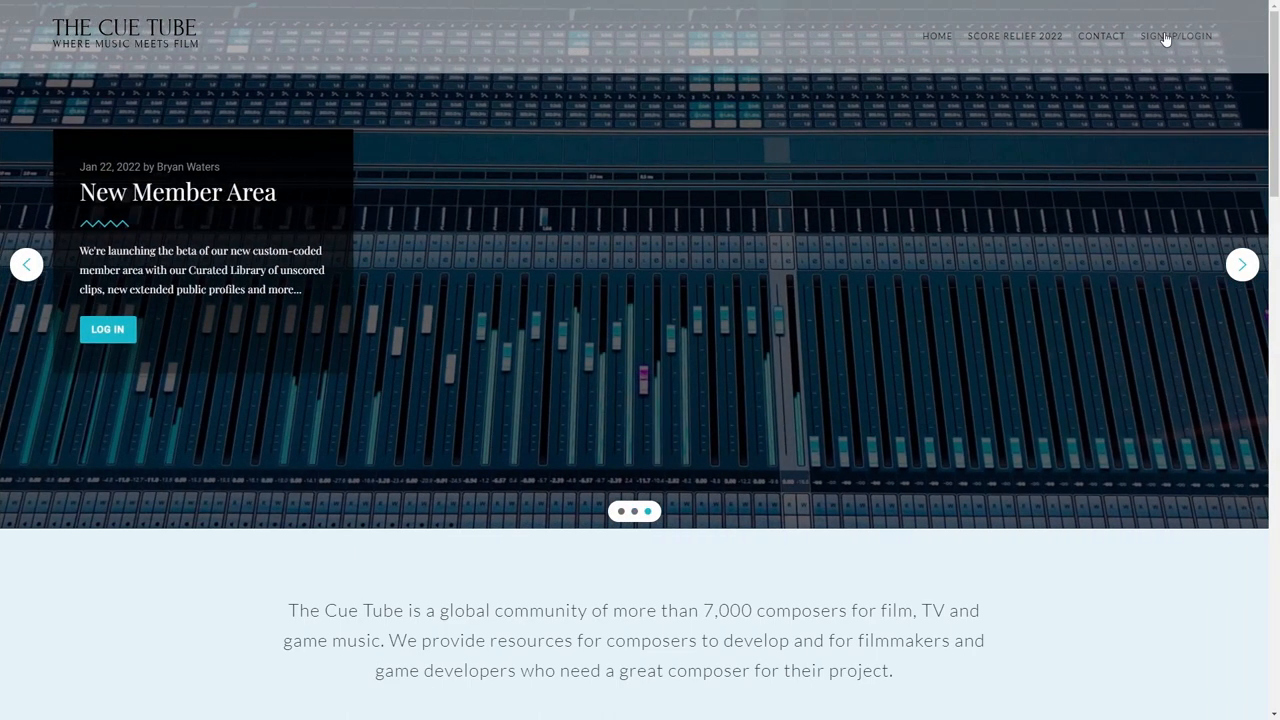
click(1176, 36)
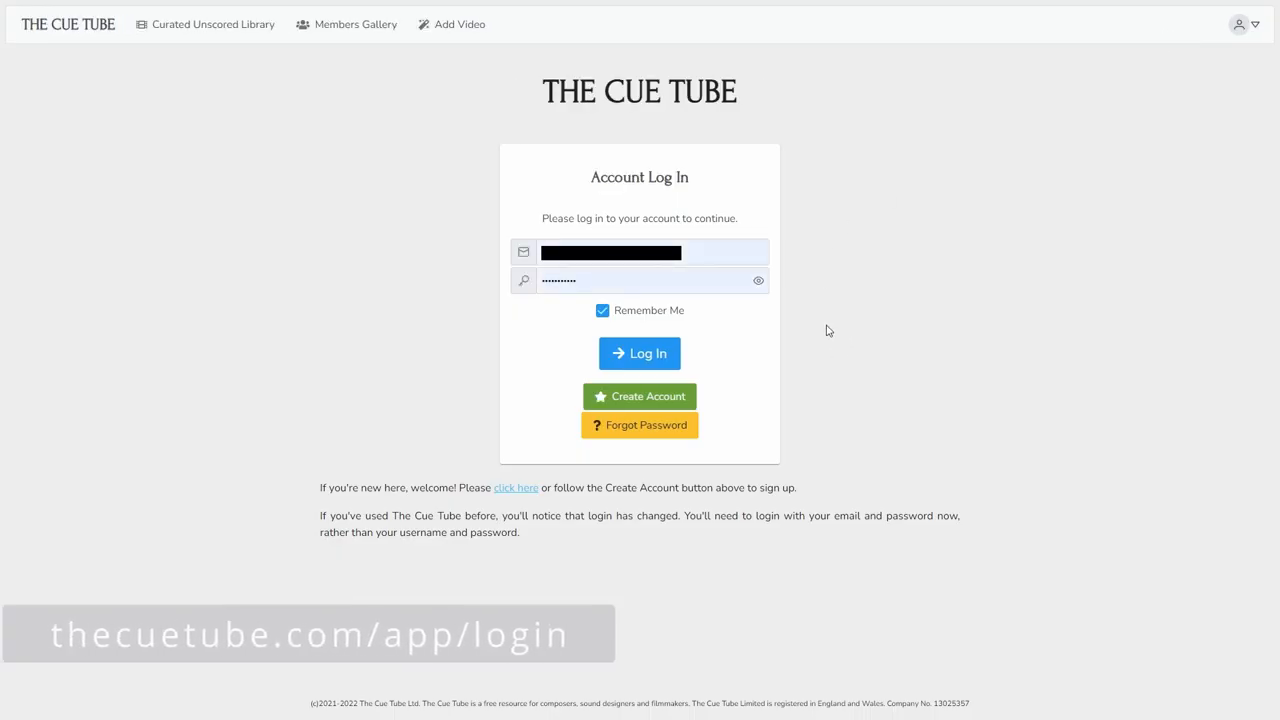
mouse_move(716, 388)
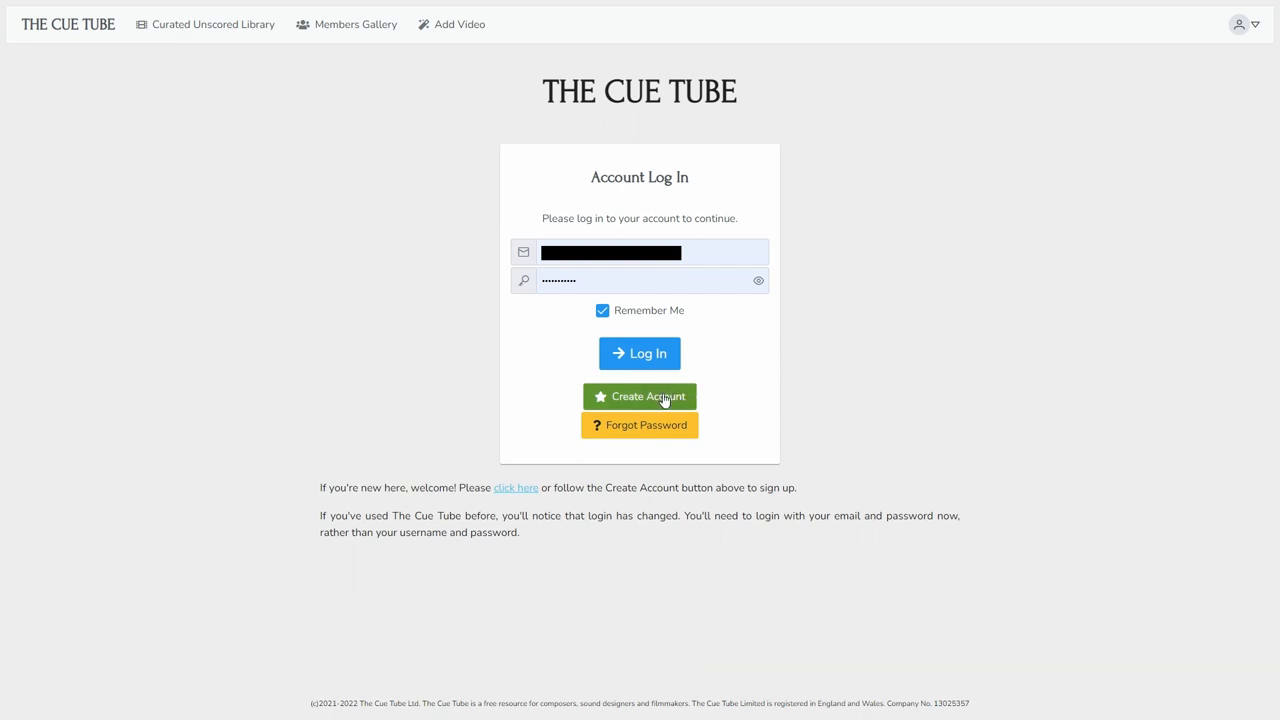
click(640, 396)
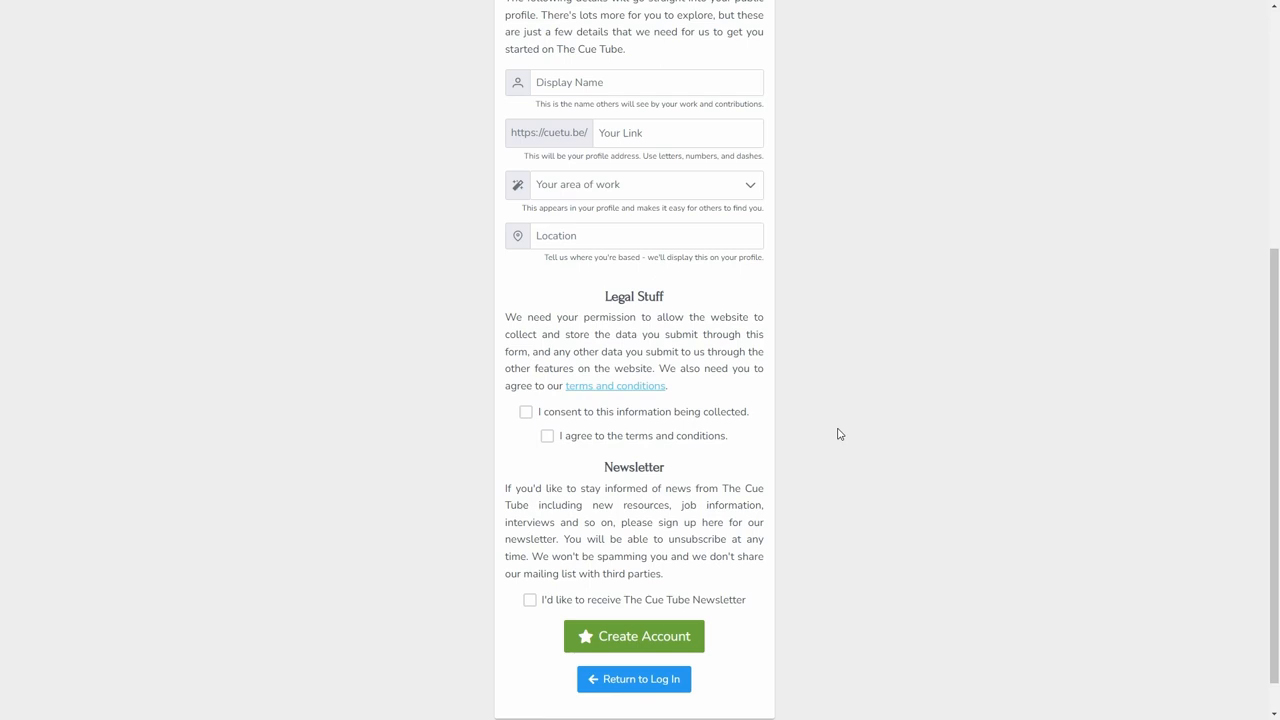
scroll(down, 3)
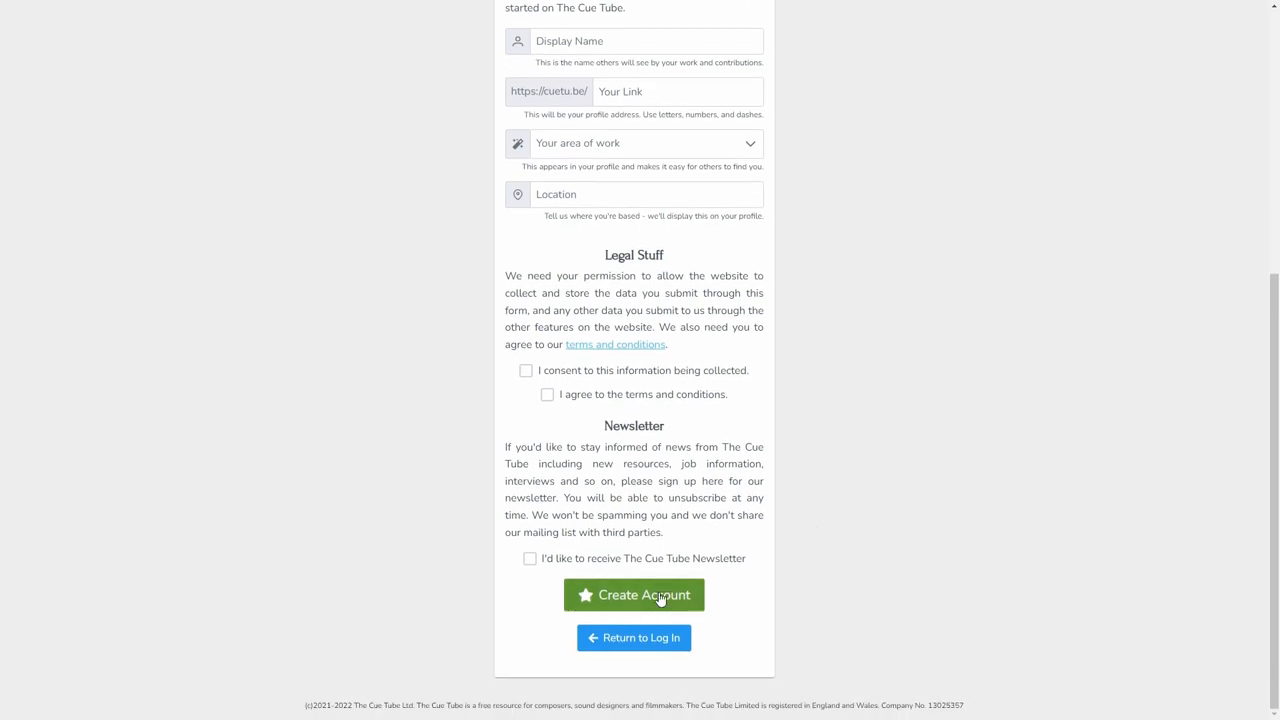
mouse_move(772, 572)
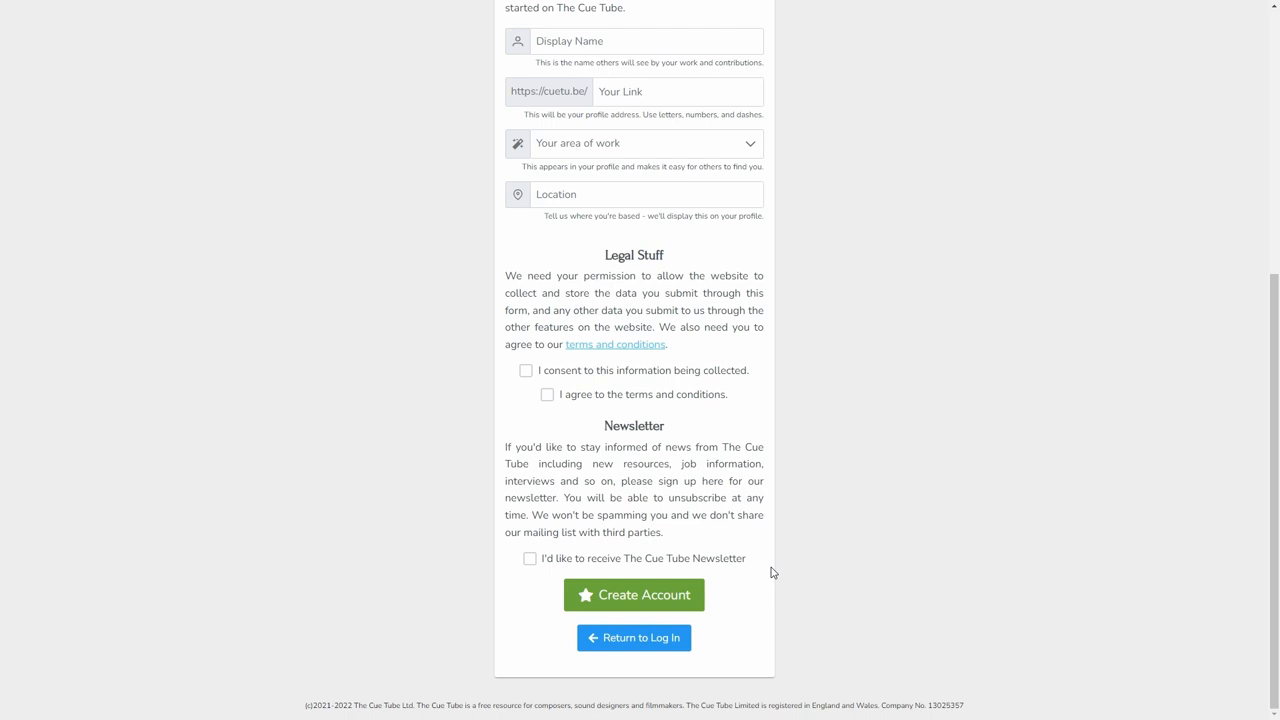
mouse_move(884, 196)
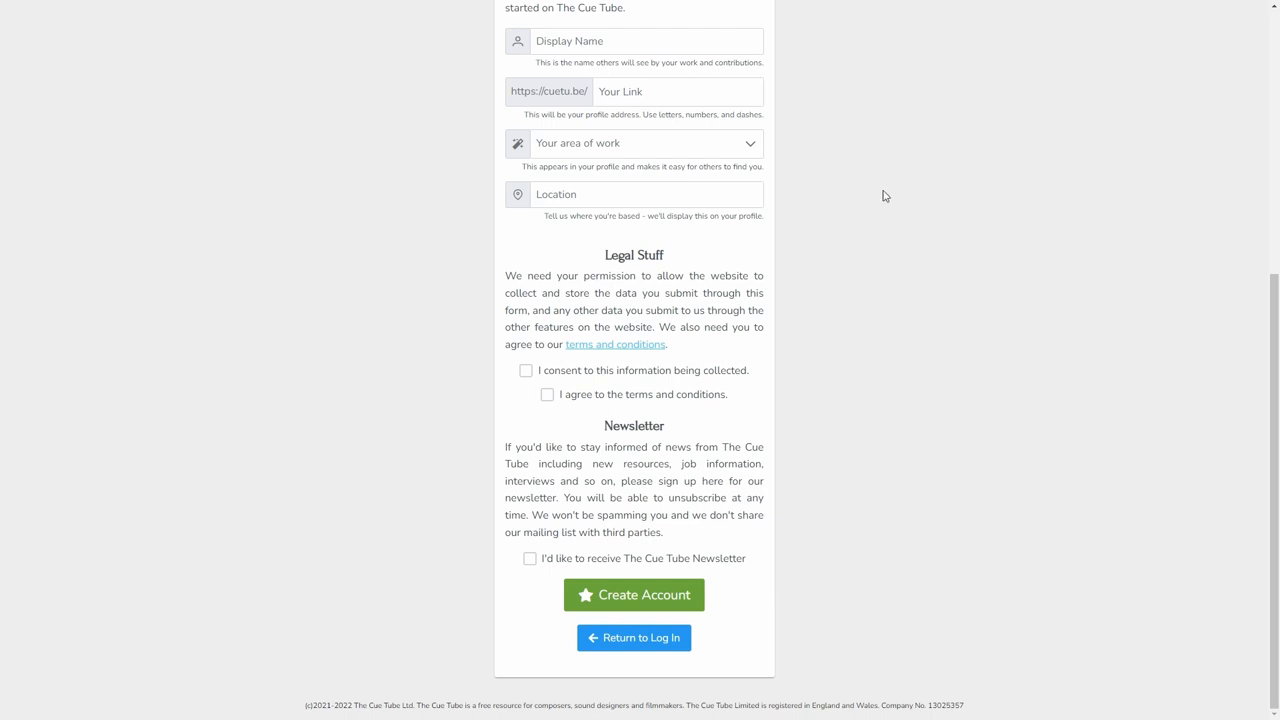
click(632, 636)
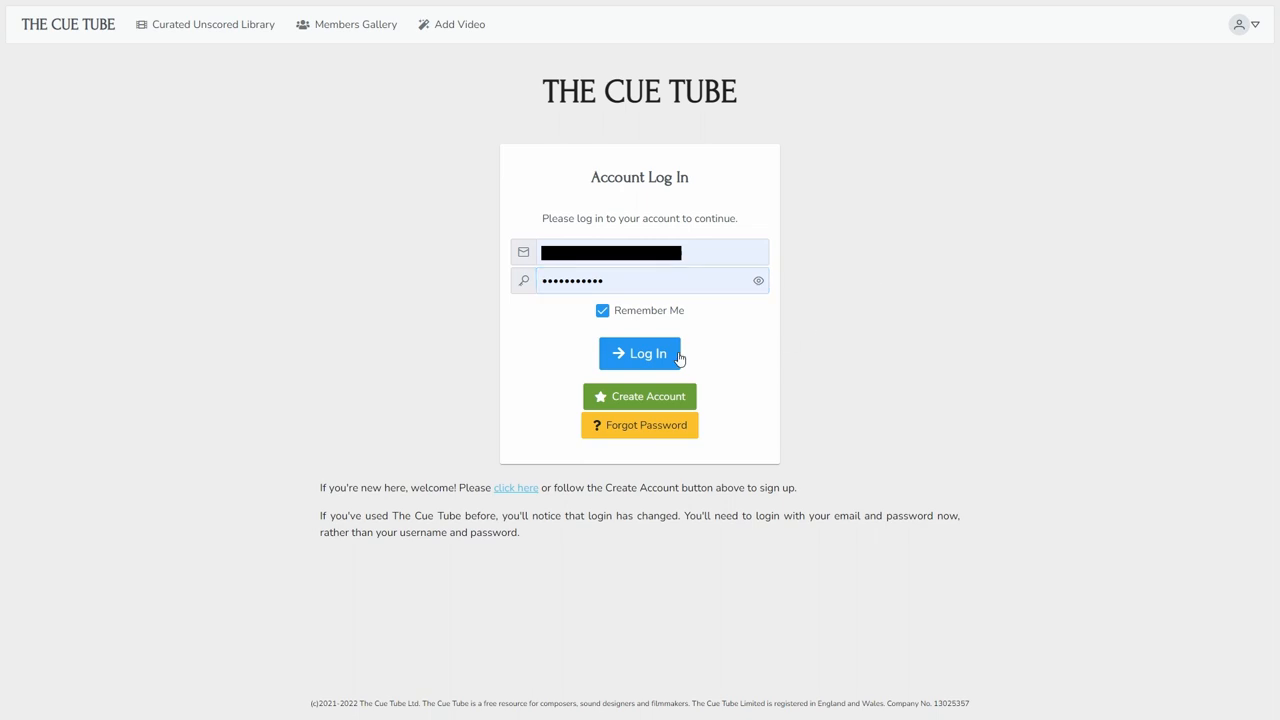
Step: Sign in with the saved email and password to reach the members' video gallery
click(640, 352)
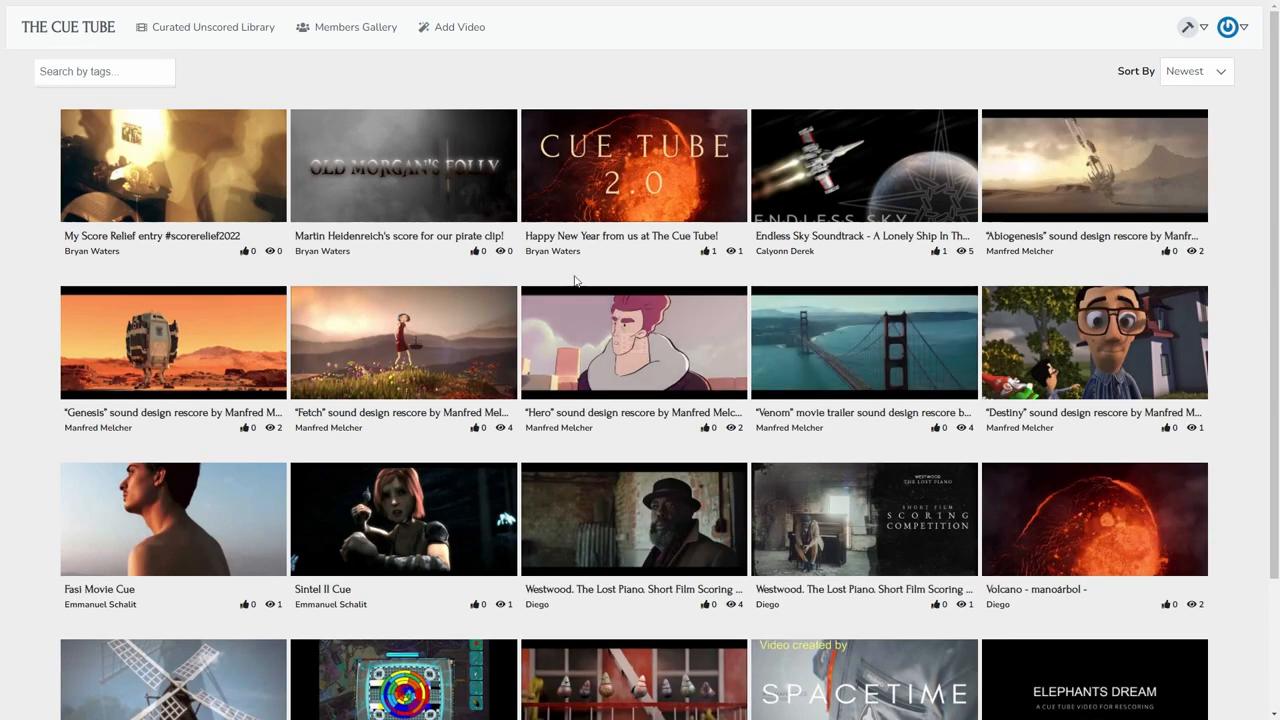
mouse_move(632, 340)
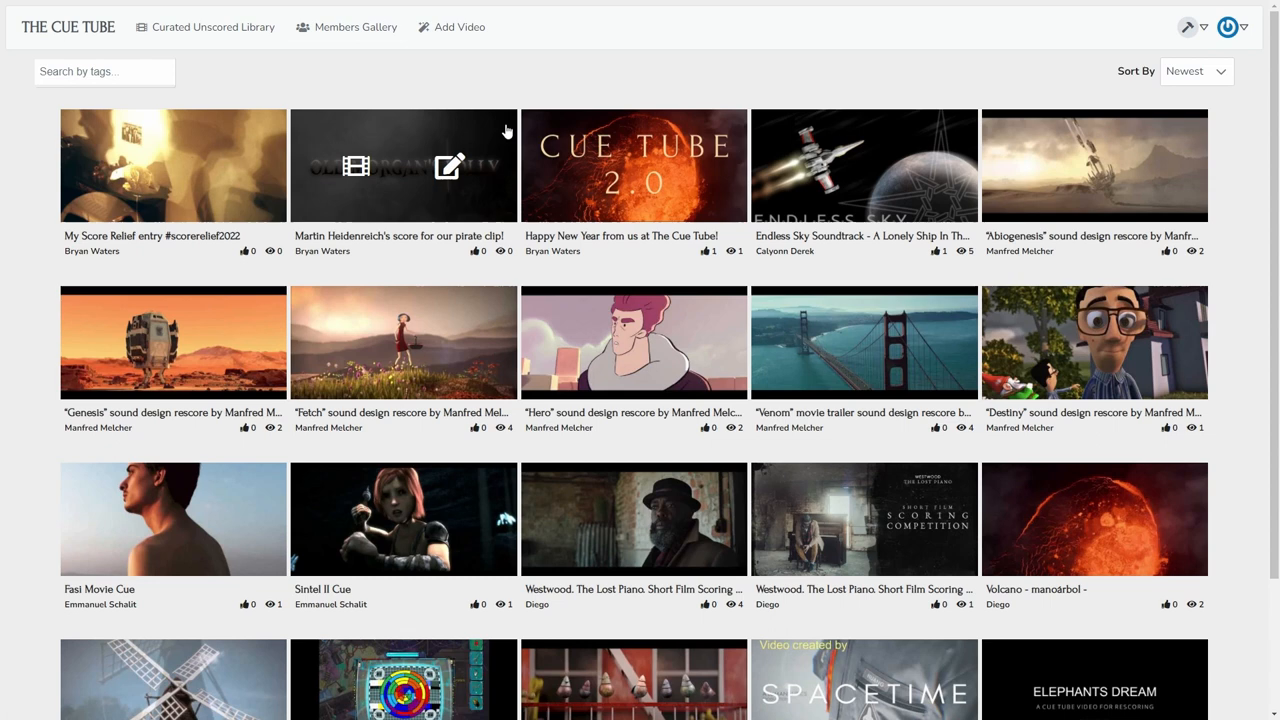
Step: Begin an Add New Video submission marked as a Sprite Fright entry for Score Relief 2022
click(452, 28)
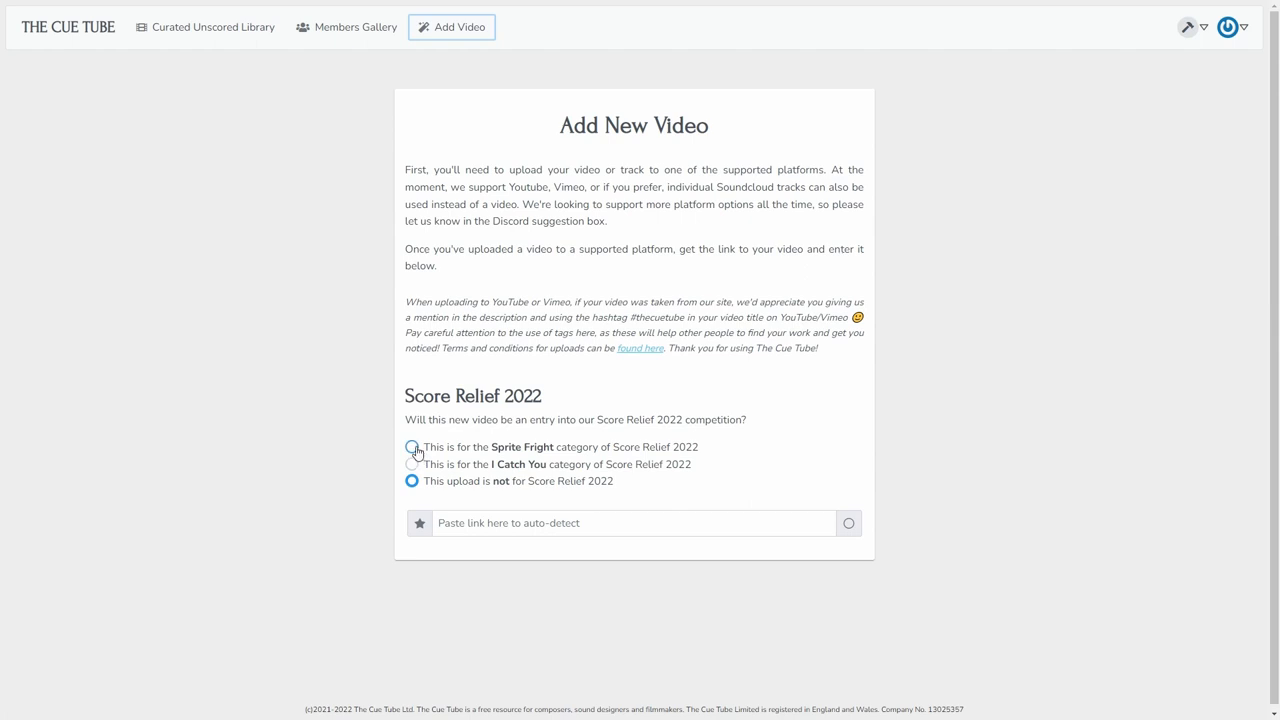
click(412, 464)
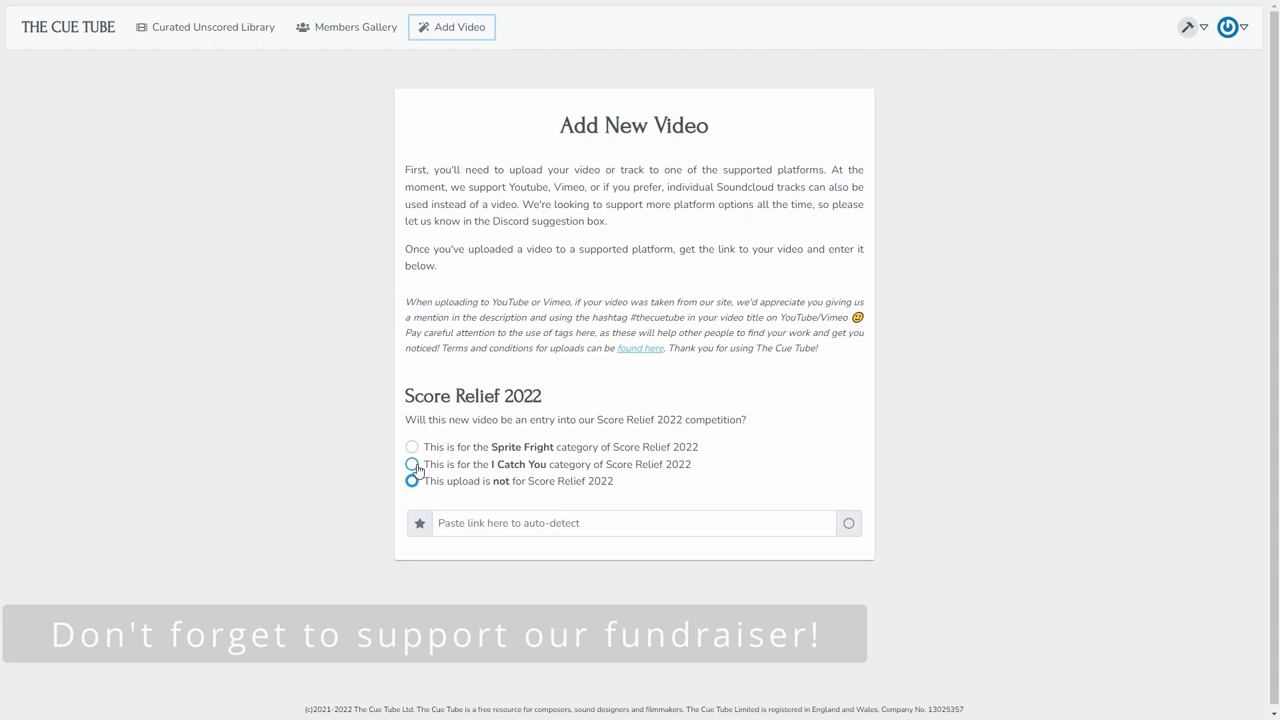
click(412, 480)
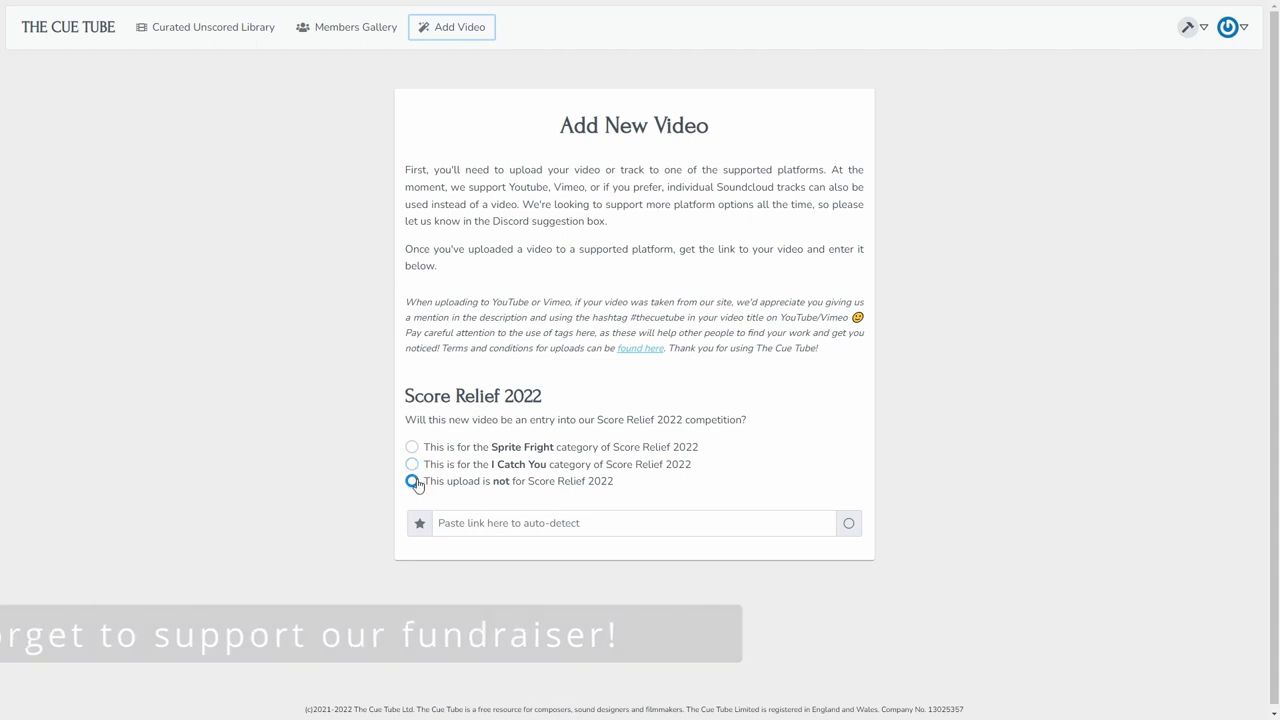
click(412, 480)
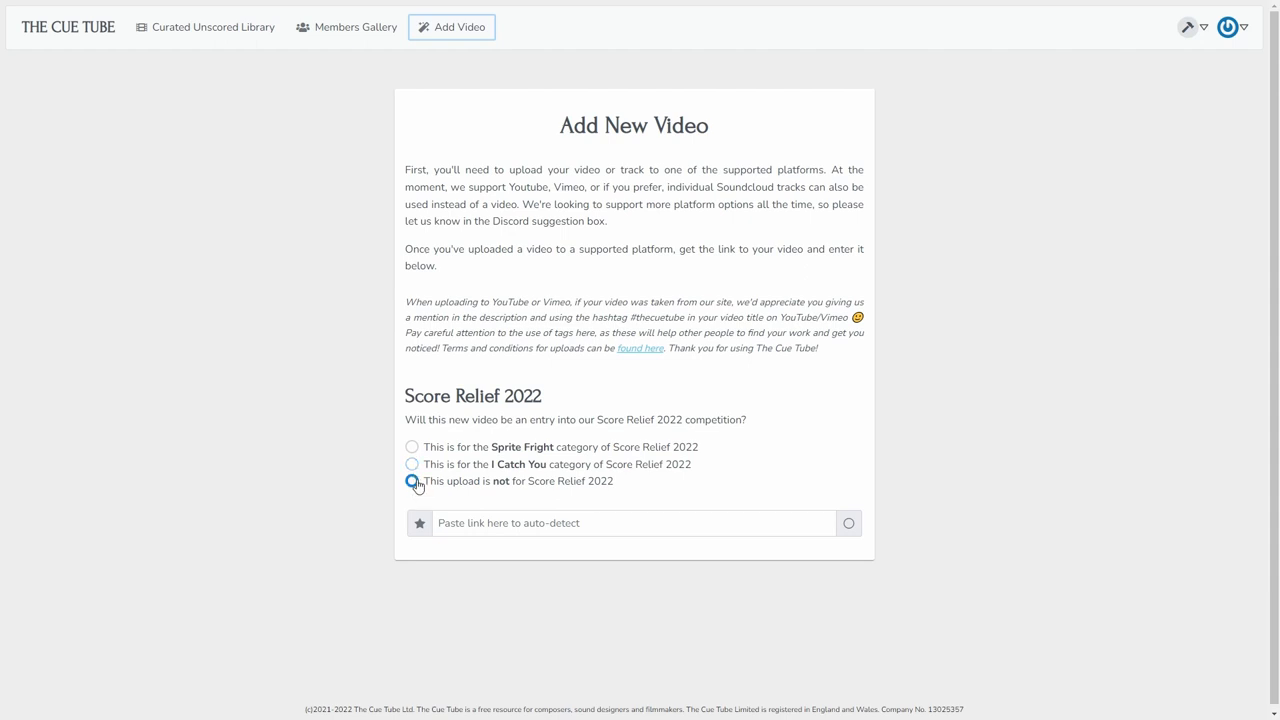
click(412, 480)
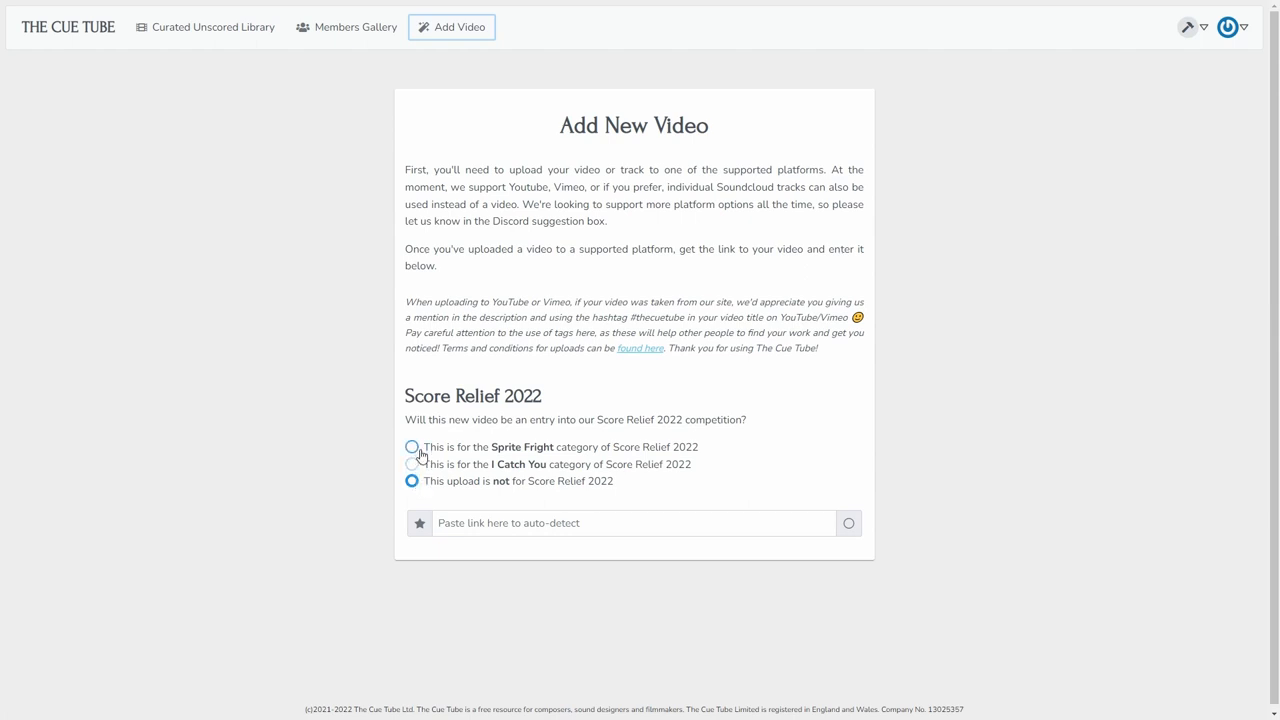
click(412, 446)
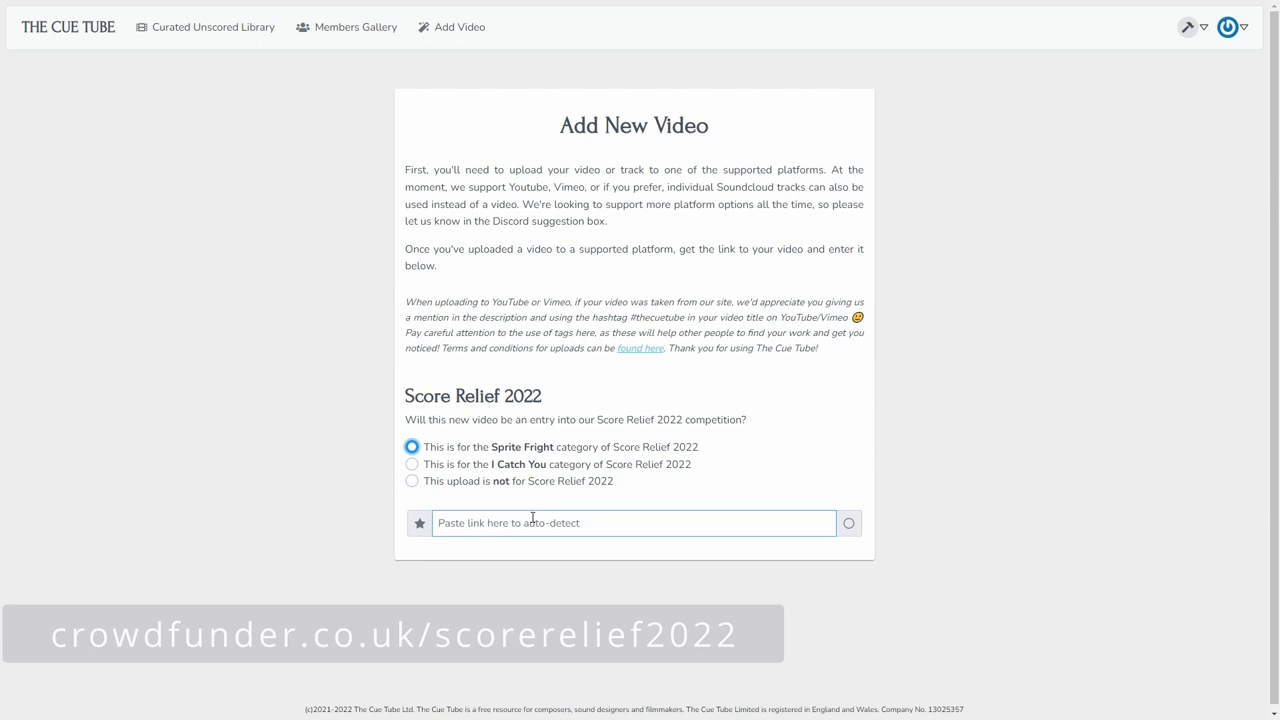
click(632, 524)
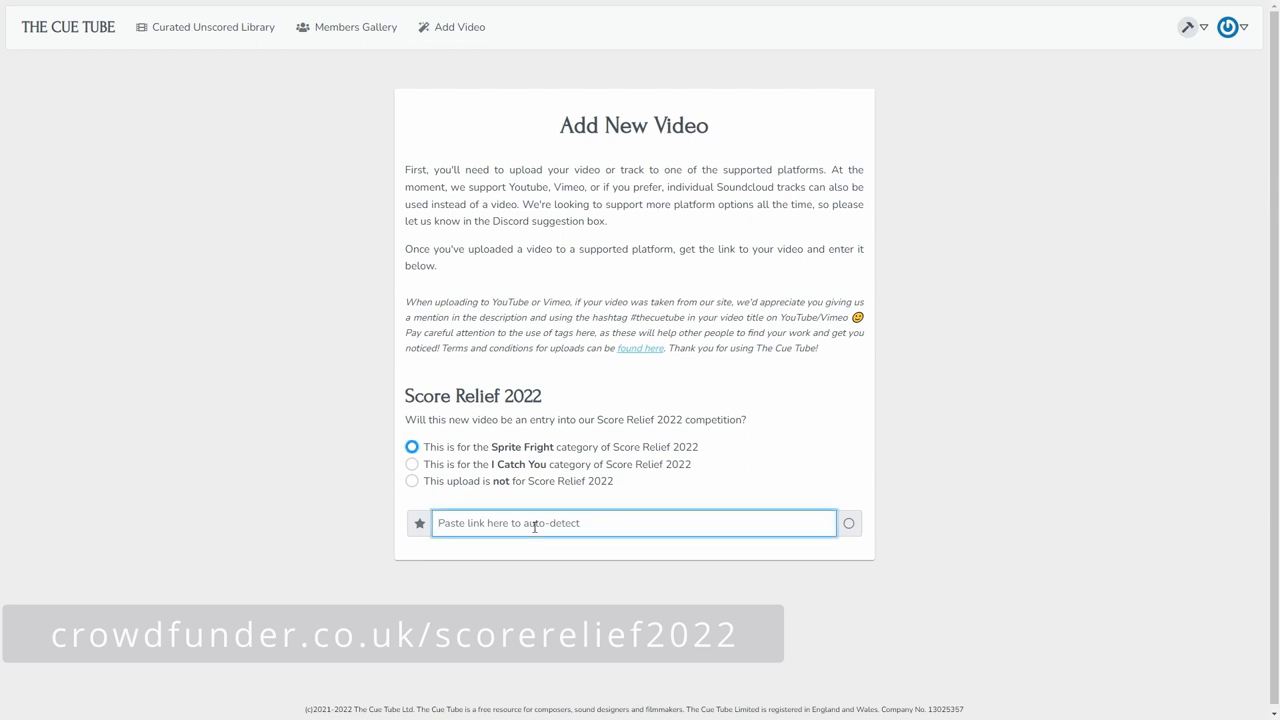
text(https://youtu.be/N5zPZFxm6Bo)
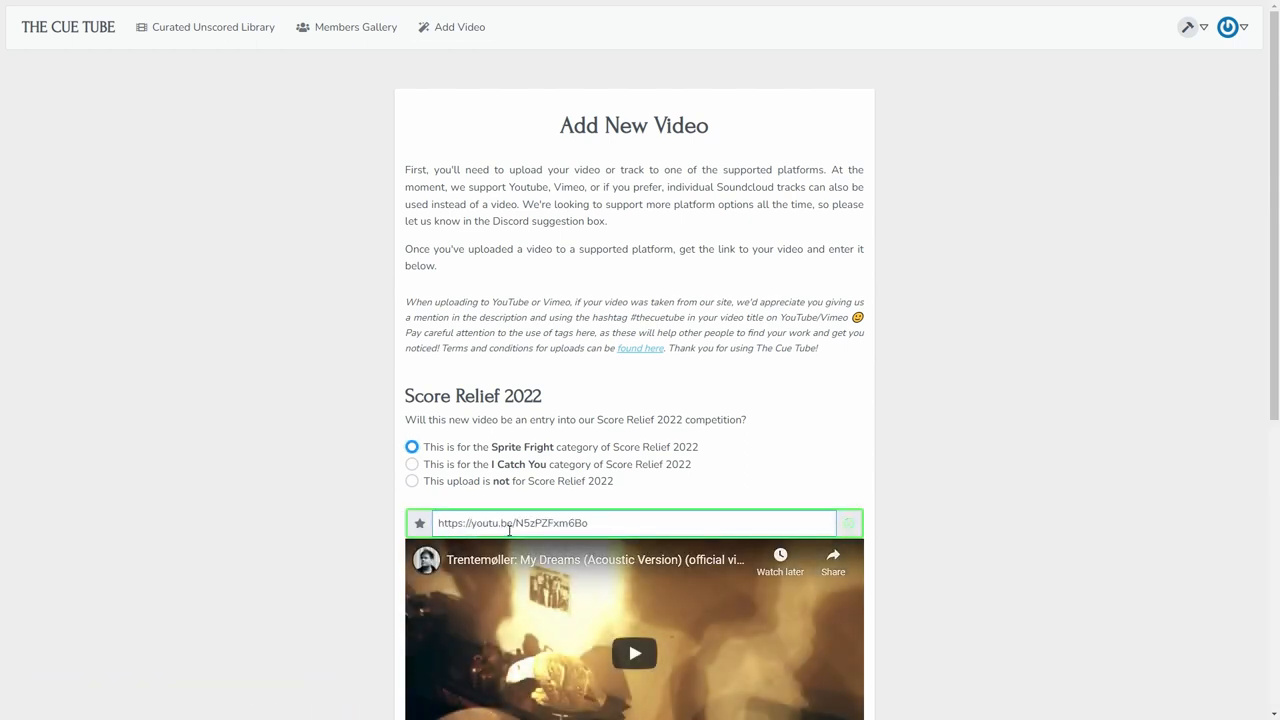
scroll(down, 3)
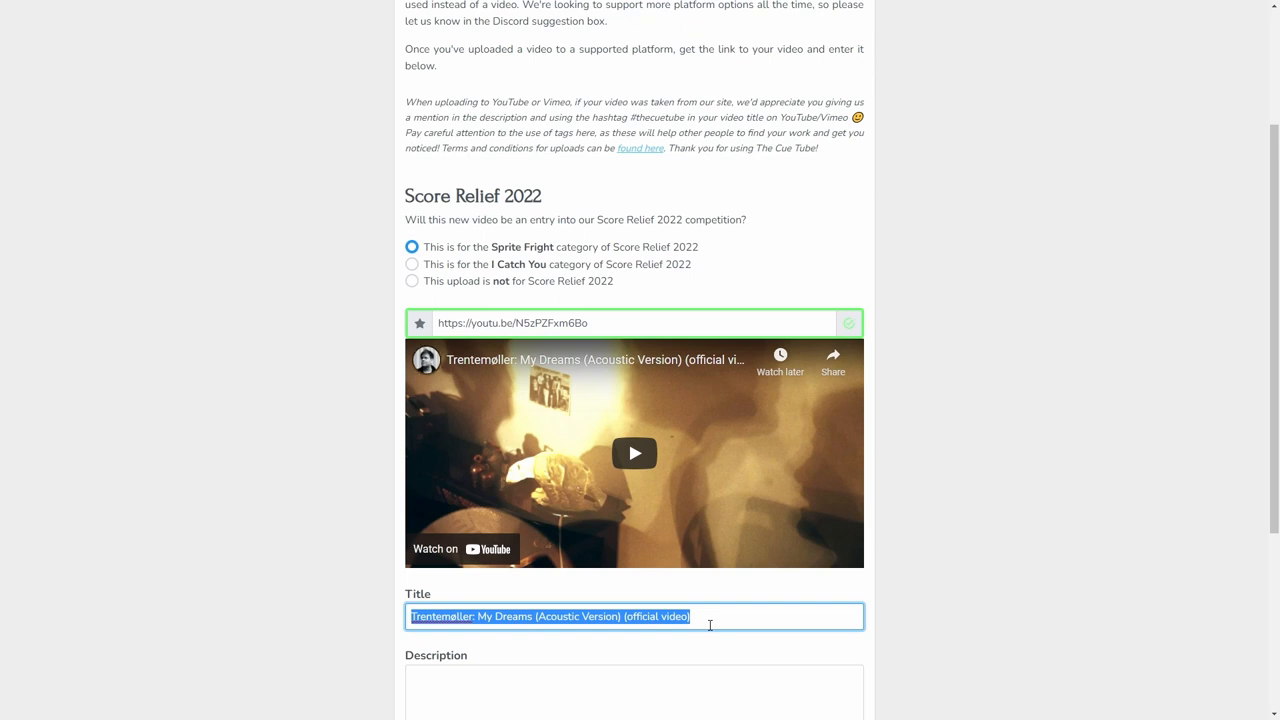
text(My score relief en)
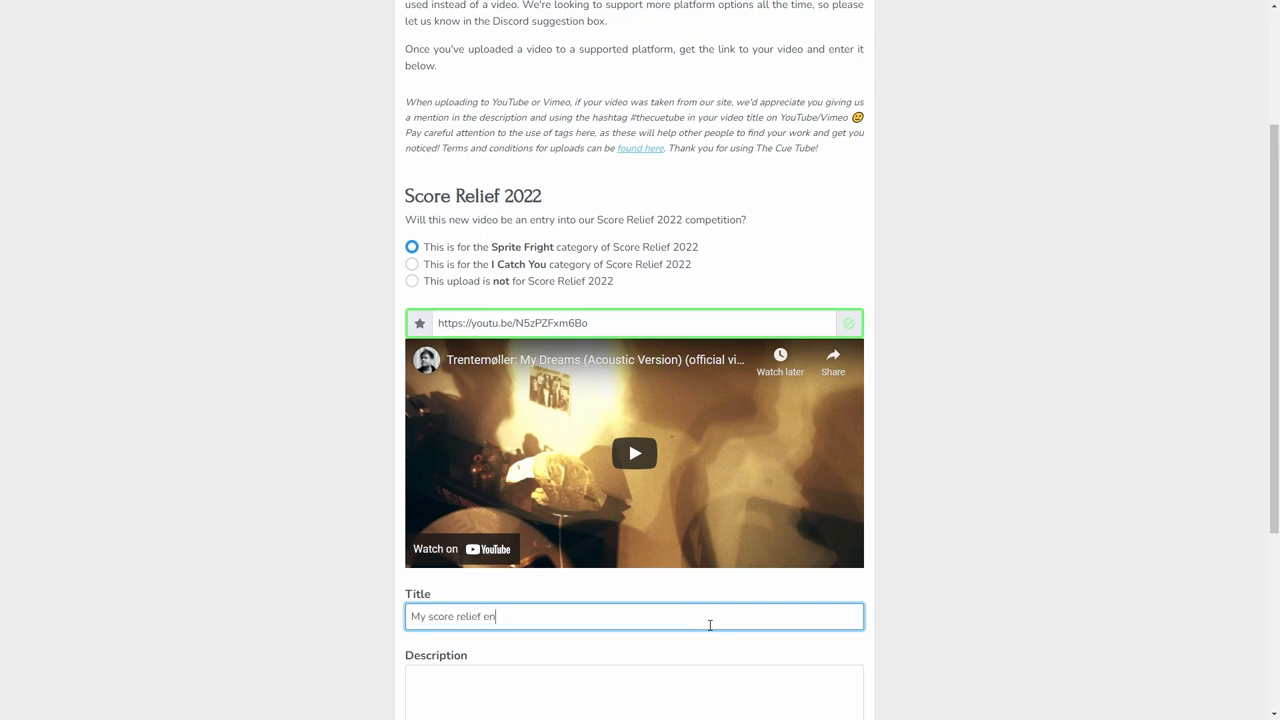
text(try #scorerelief)
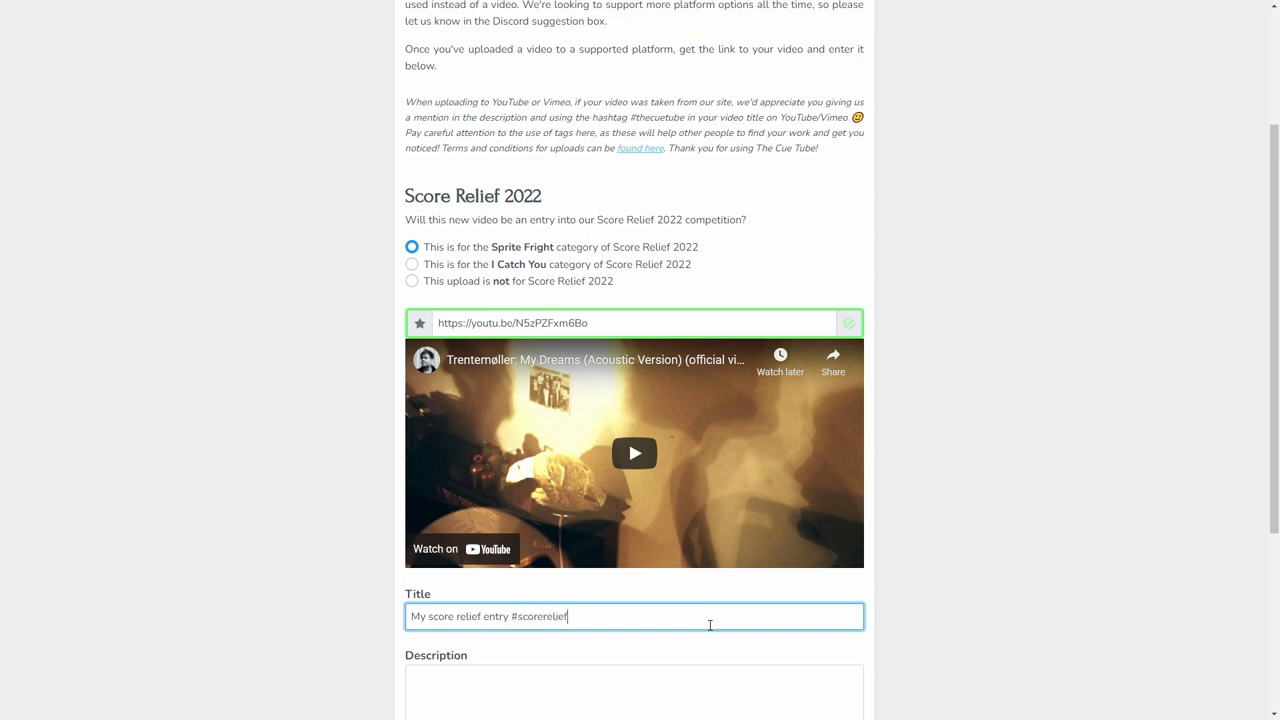
text(2022)
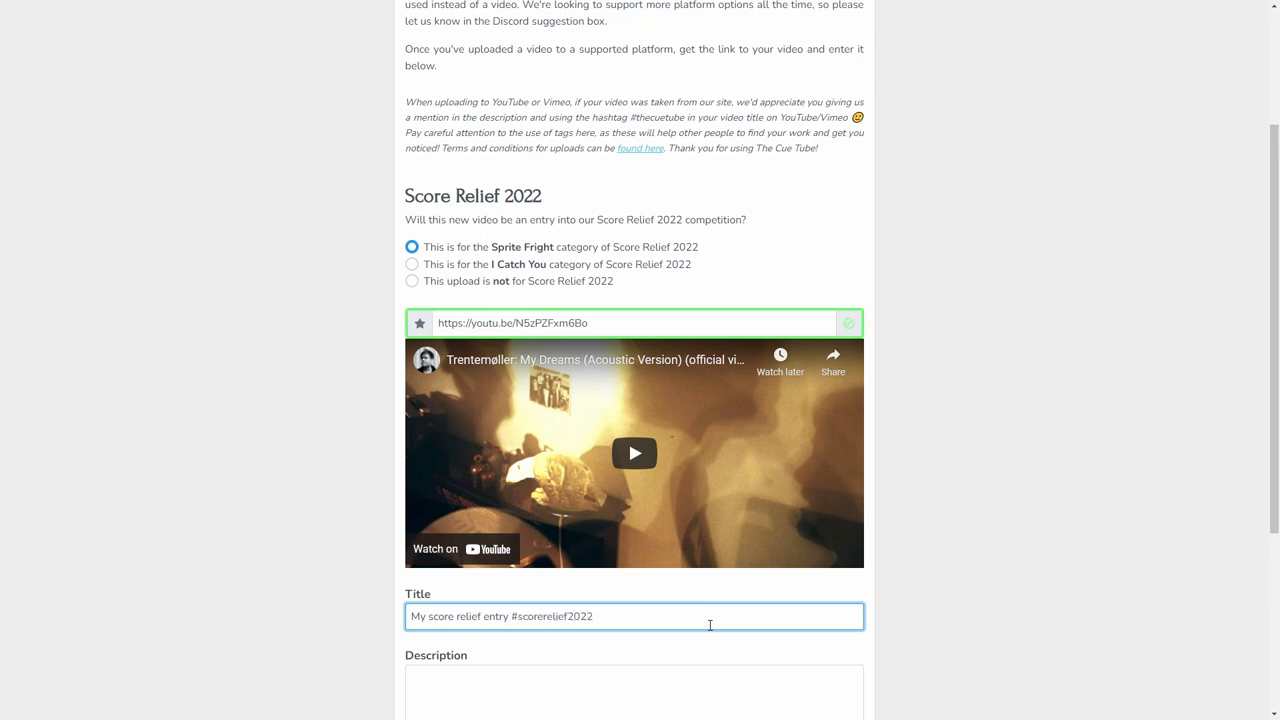
Step: Describe the entry as made with Cubase and Spitfire's Albion library
text(I made this using Cubase and Spi)
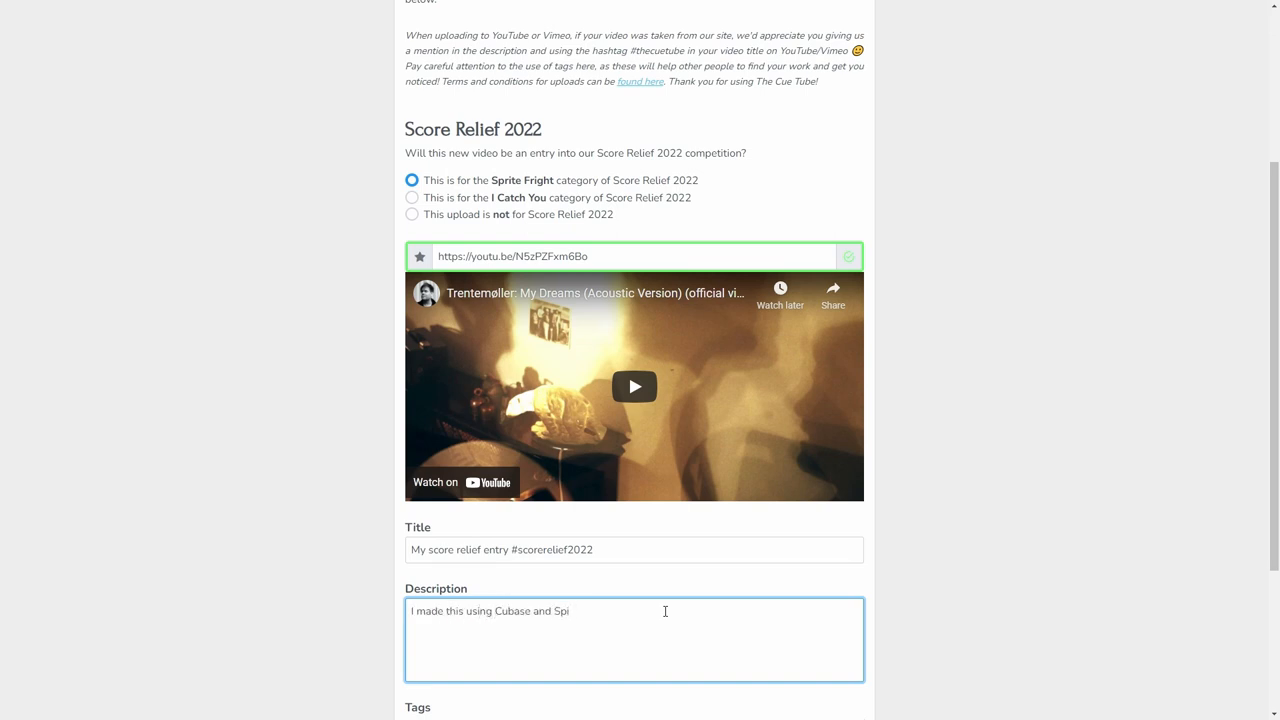
text(tfire's)
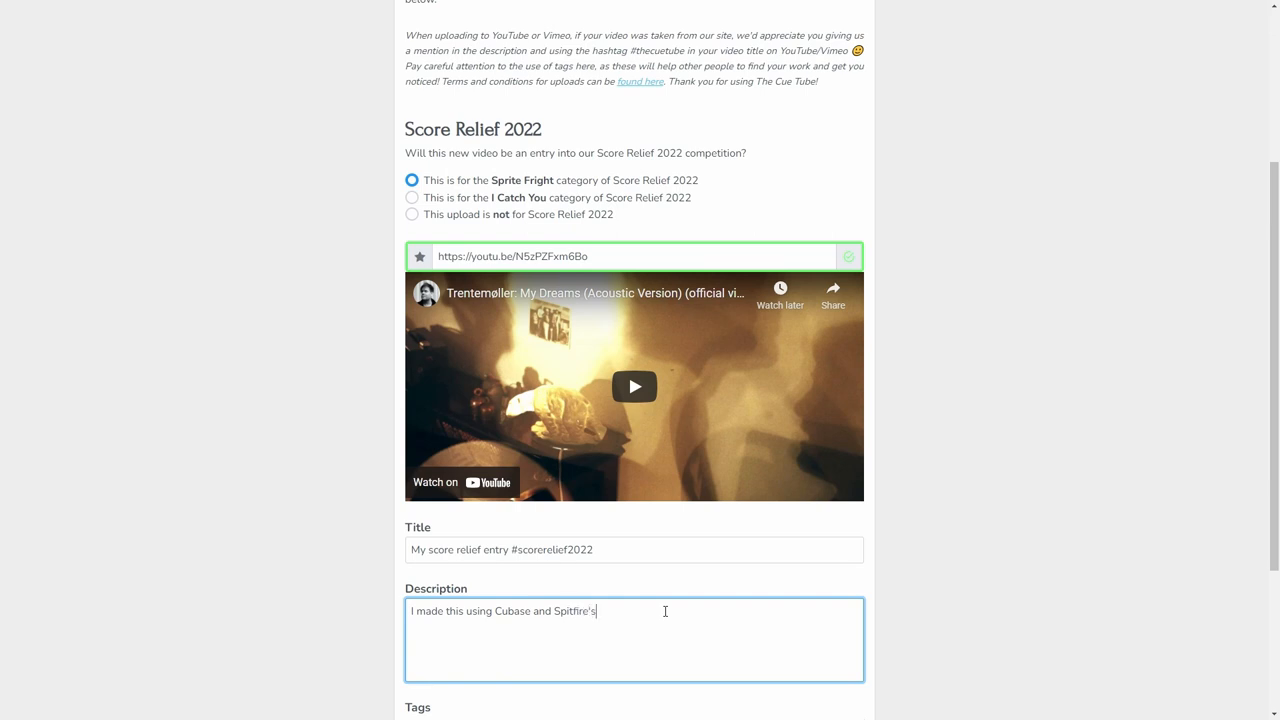
text(Albion library)
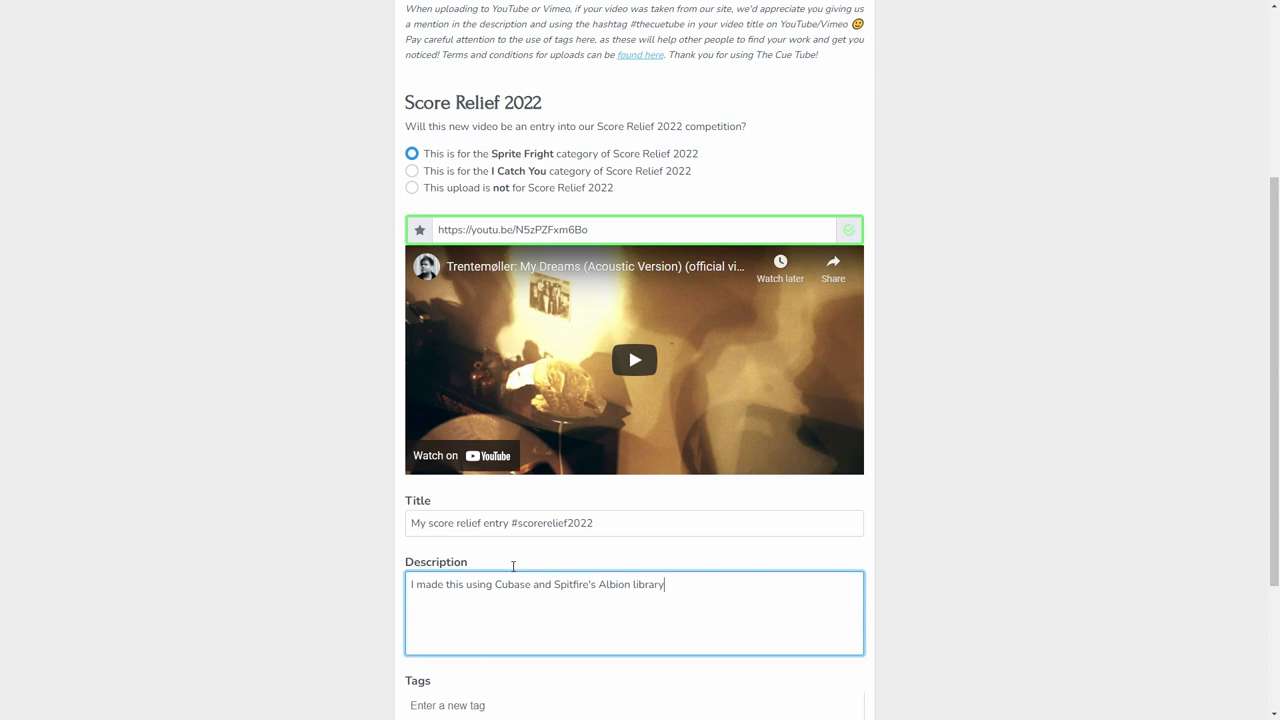
Step: Submit the video with Sprite Fright kept as the Unscored Video choice
scroll(down, 3)
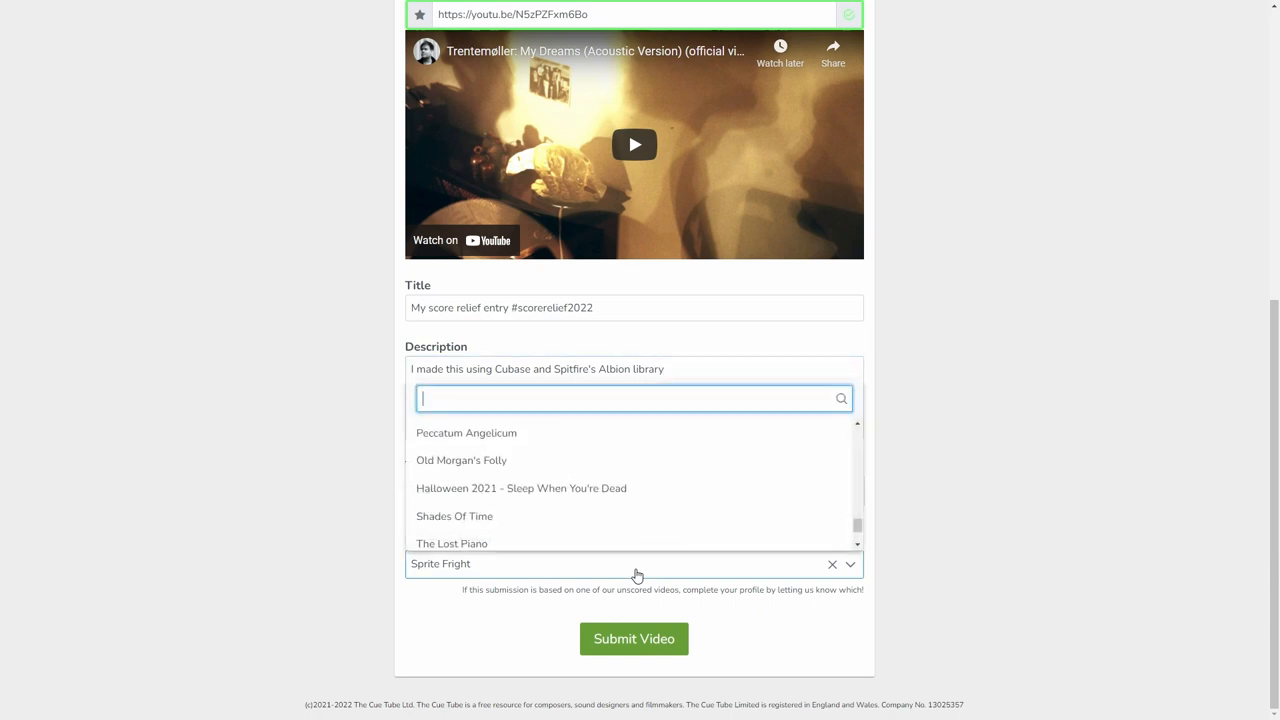
mouse_move(534, 510)
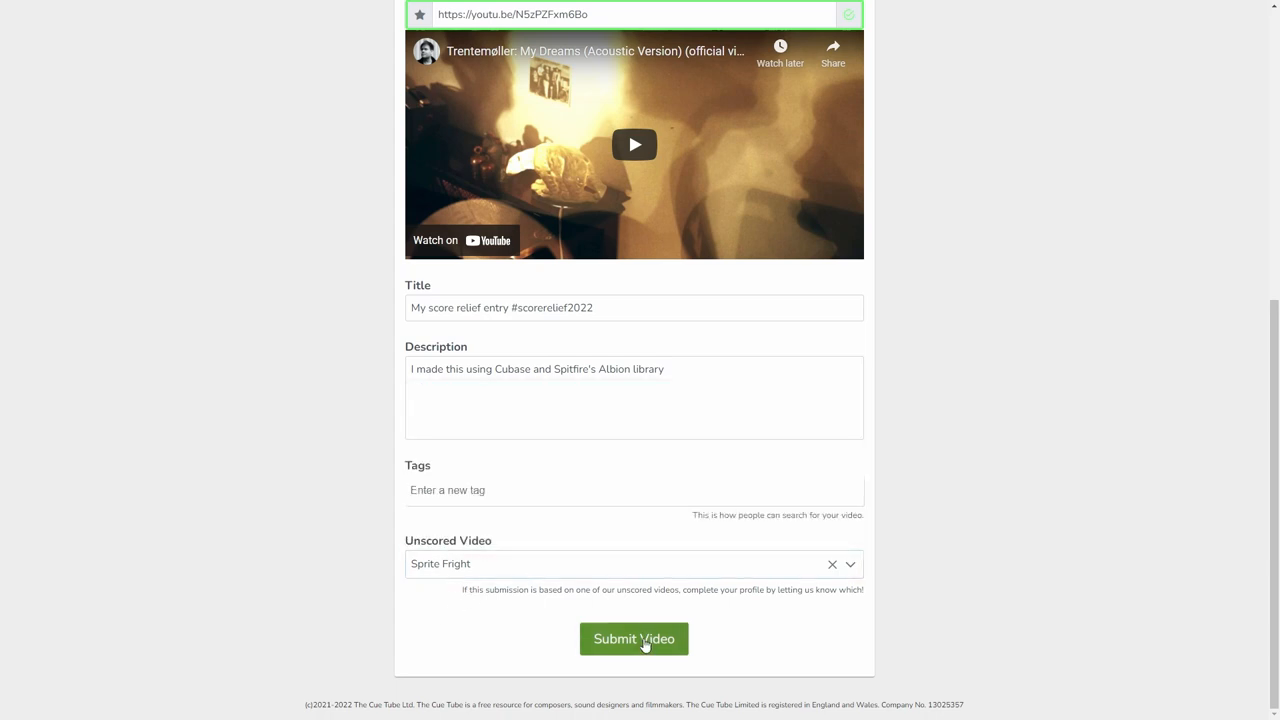
click(634, 640)
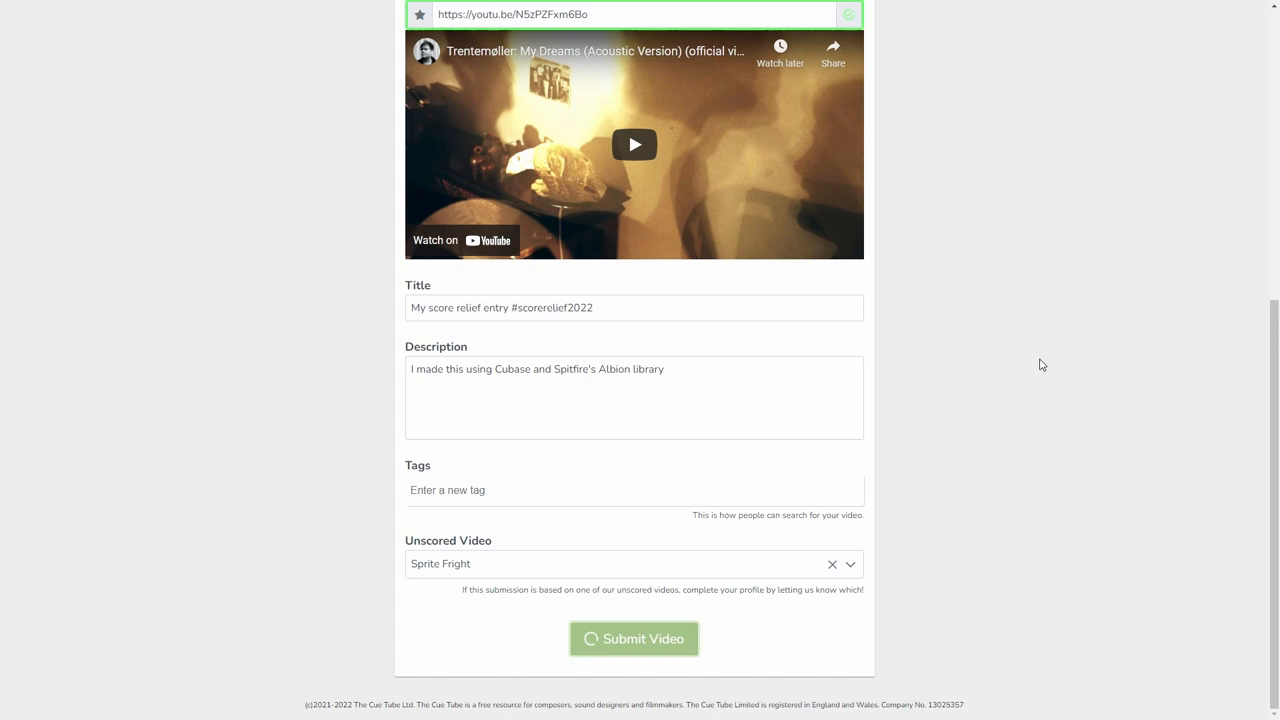
click(632, 638)
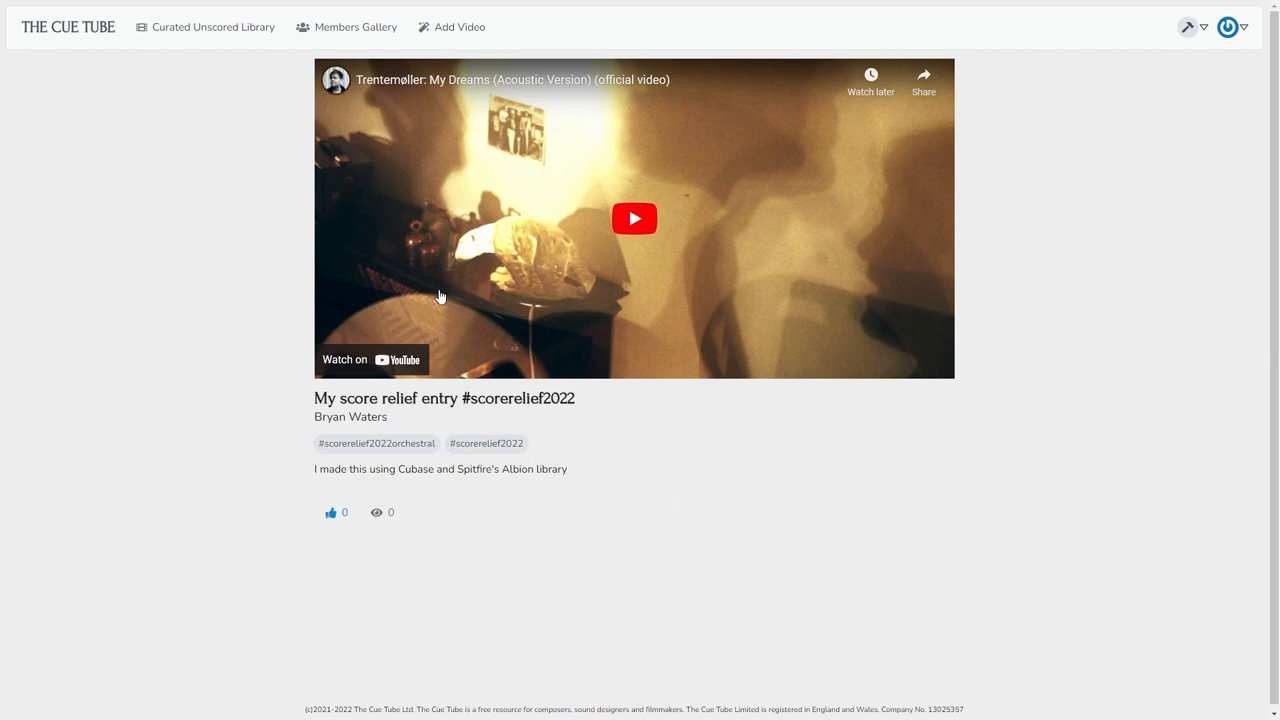
mouse_move(328, 450)
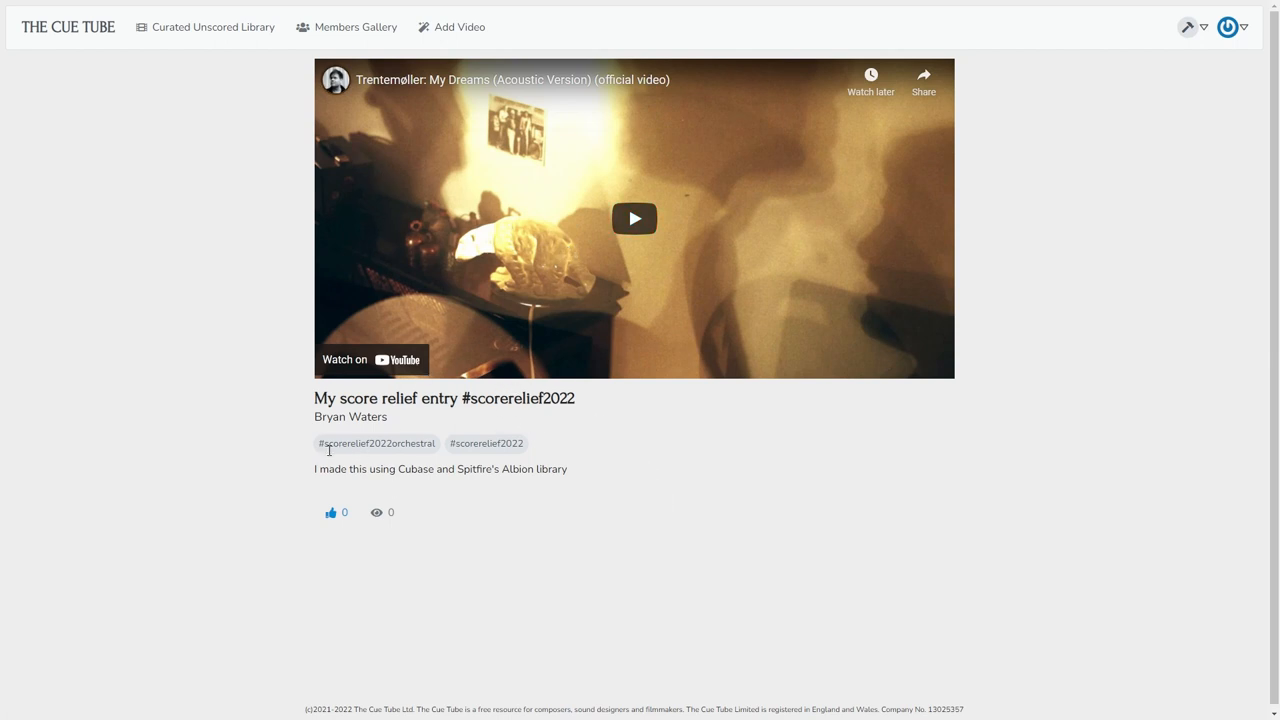
mouse_move(940, 176)
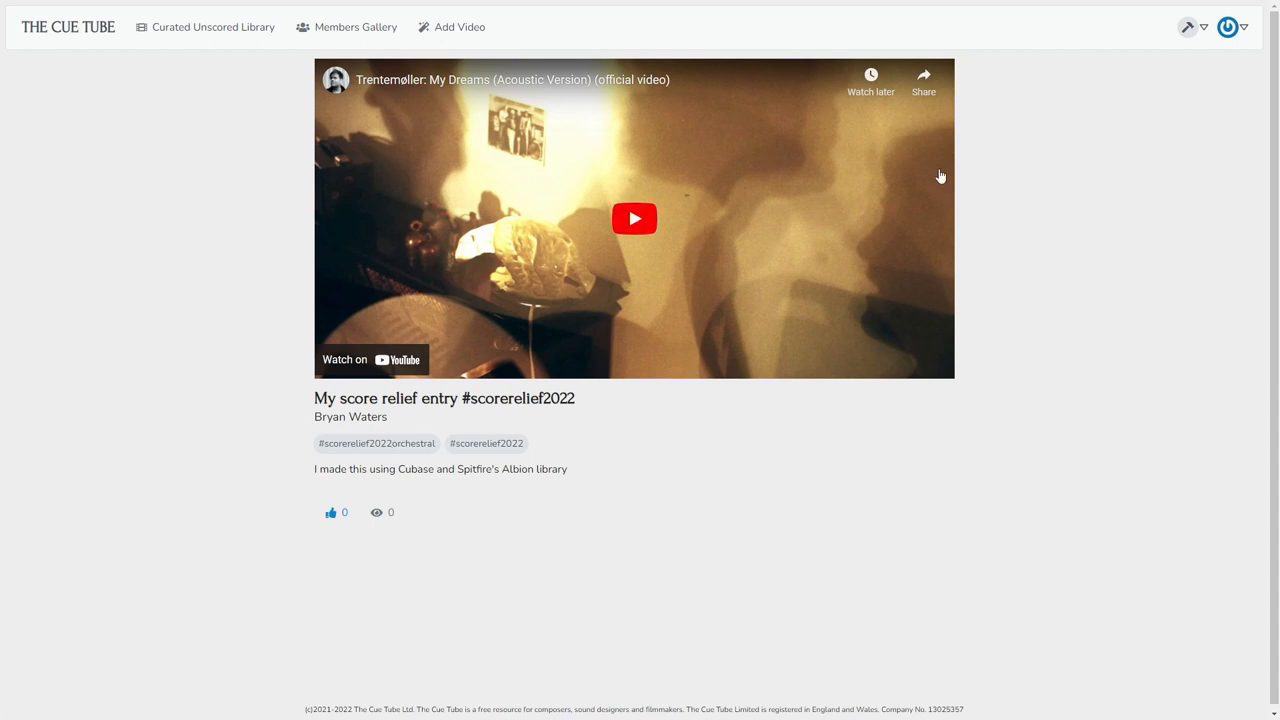
click(350, 416)
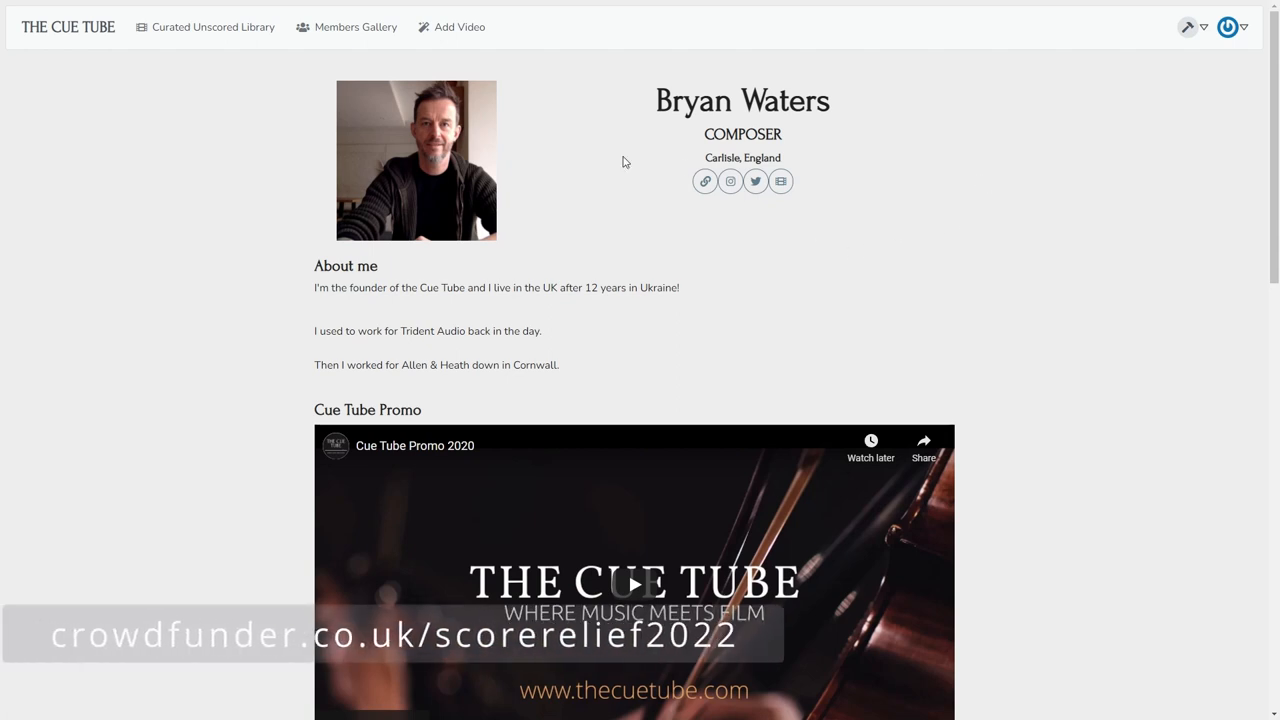
mouse_move(304, 140)
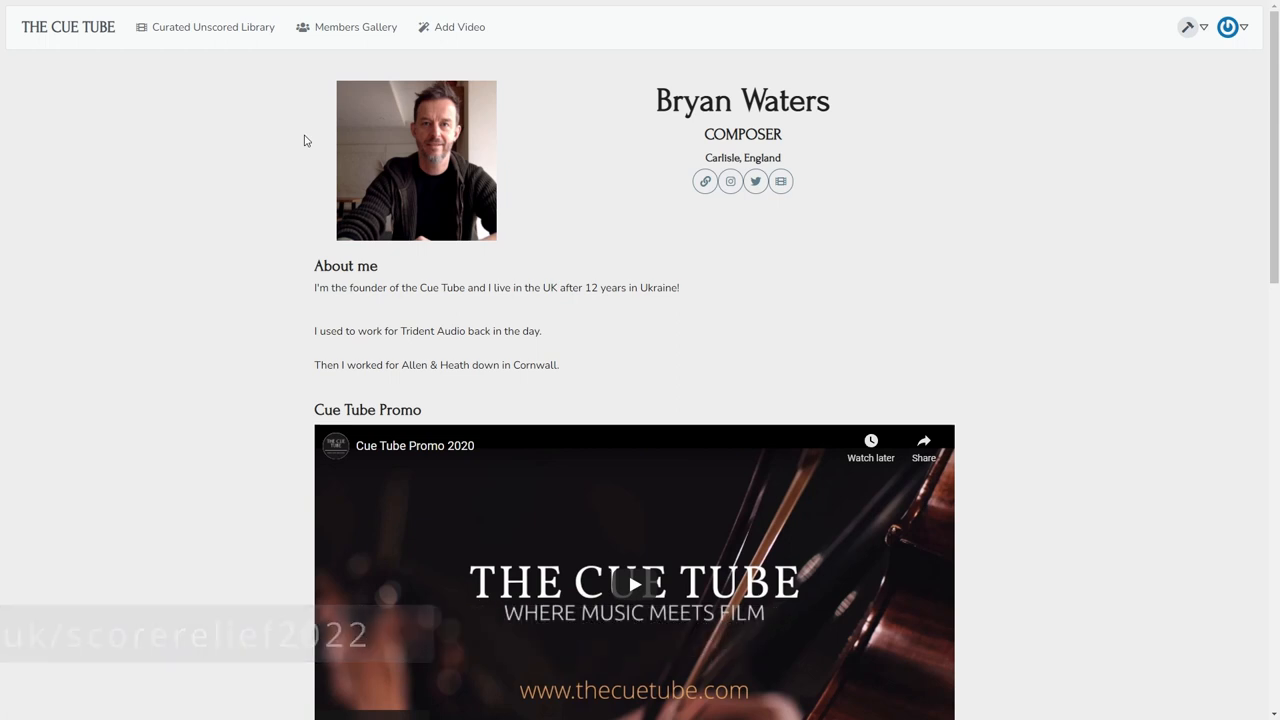
Step: Sign out and return to the public Cue Tube homepage with its Score Relief 2022 slideshow
click(460, 22)
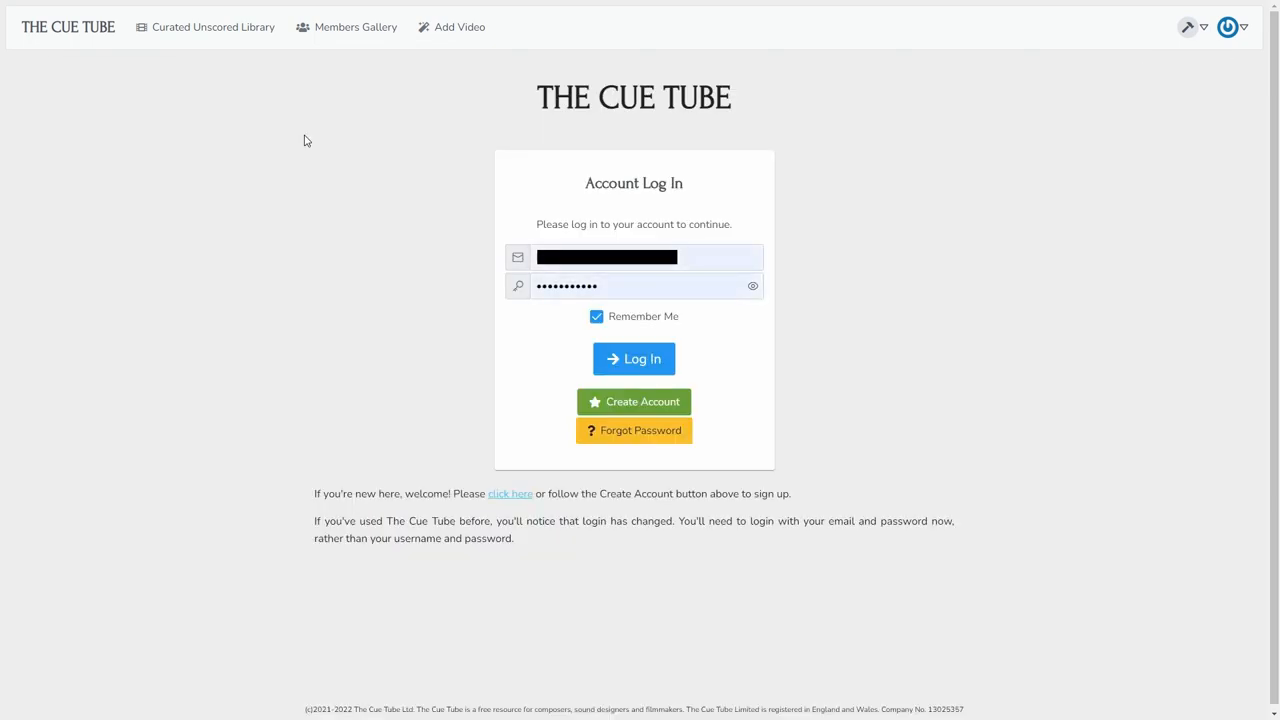
click(632, 358)
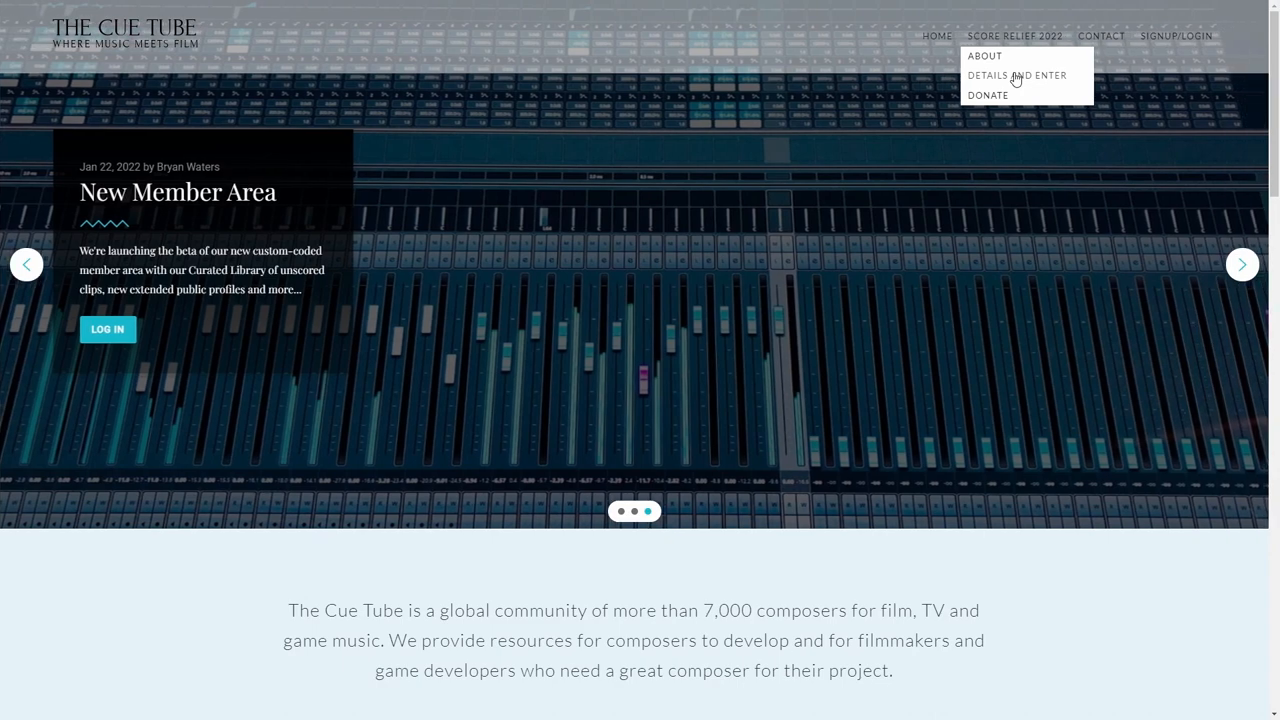
mouse_move(986, 96)
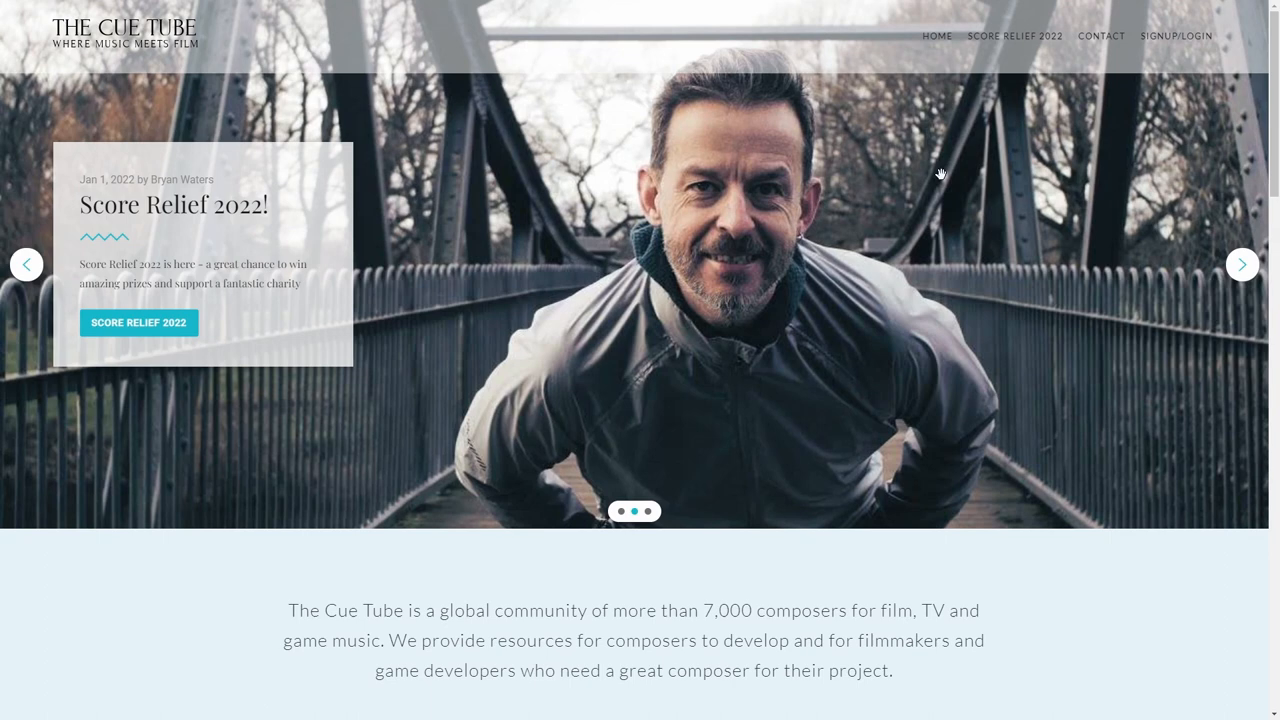
click(1242, 264)
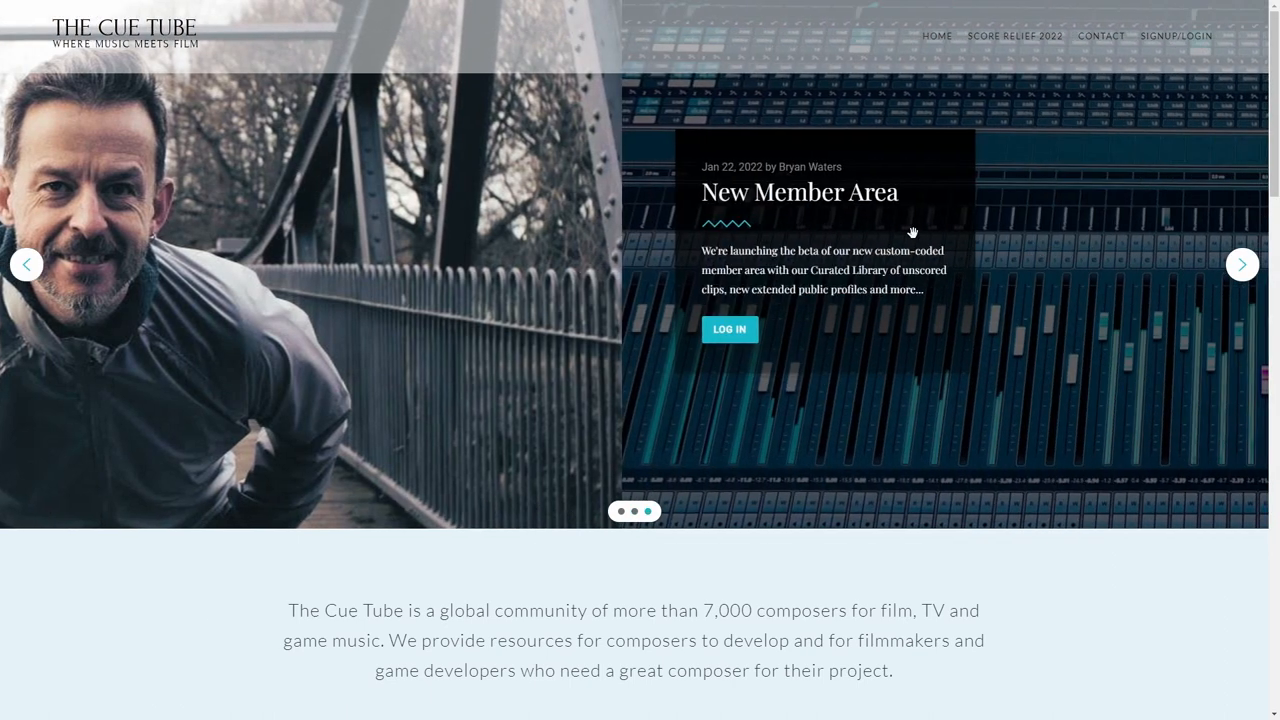